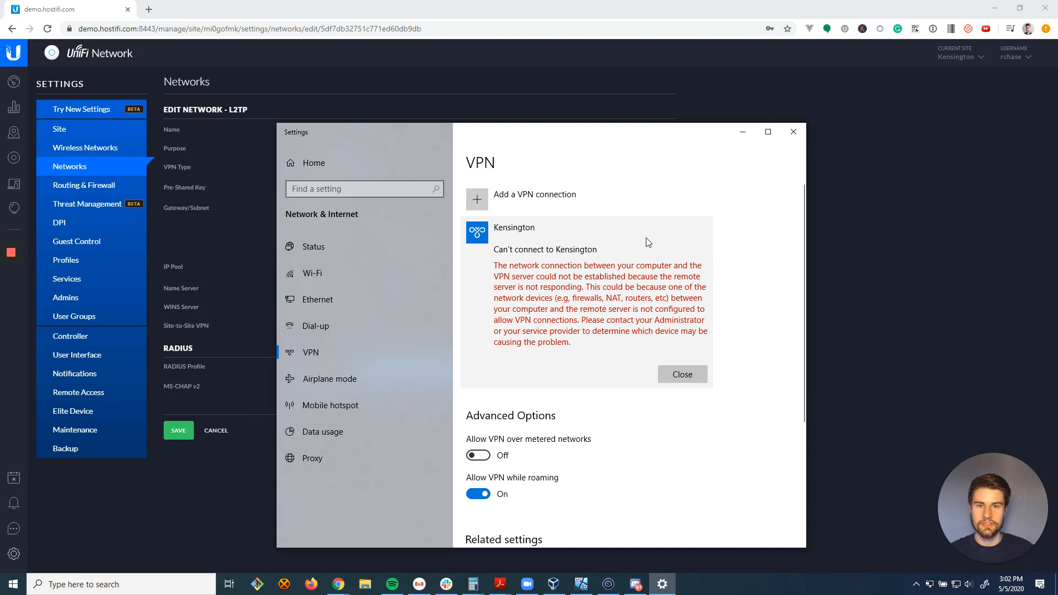
{"action": "mouse_move", "coordinate": [674, 241]}
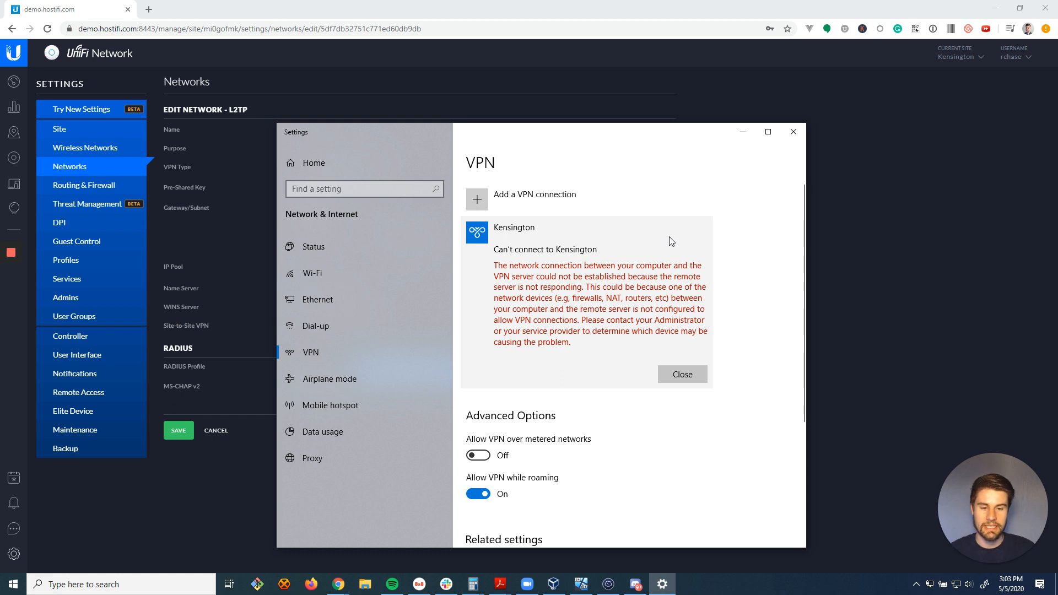
{"action": "mouse_move", "coordinate": [666, 238]}
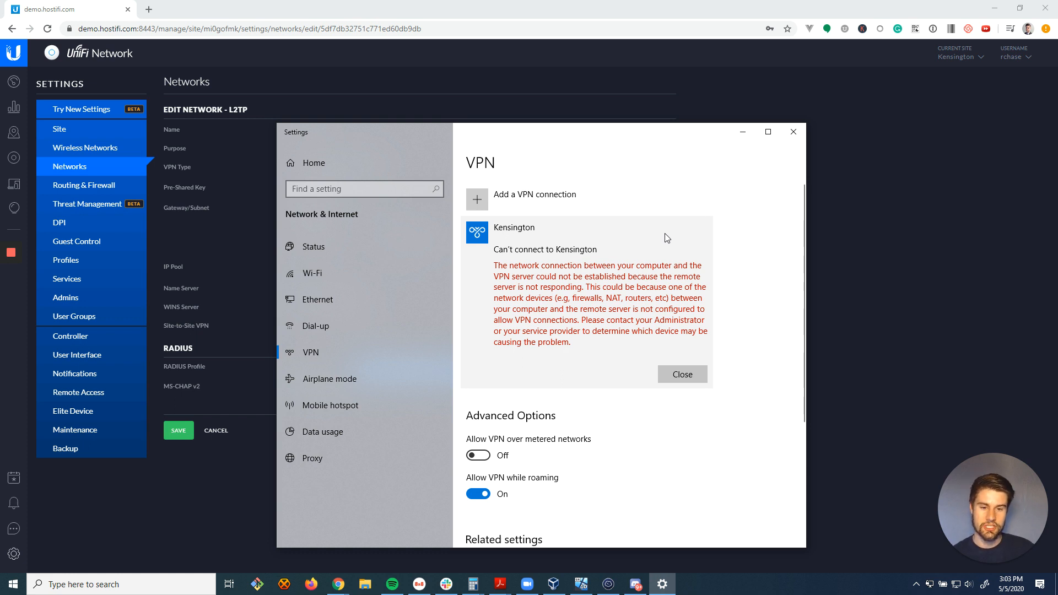
{"action": "mouse_move", "coordinate": [646, 243]}
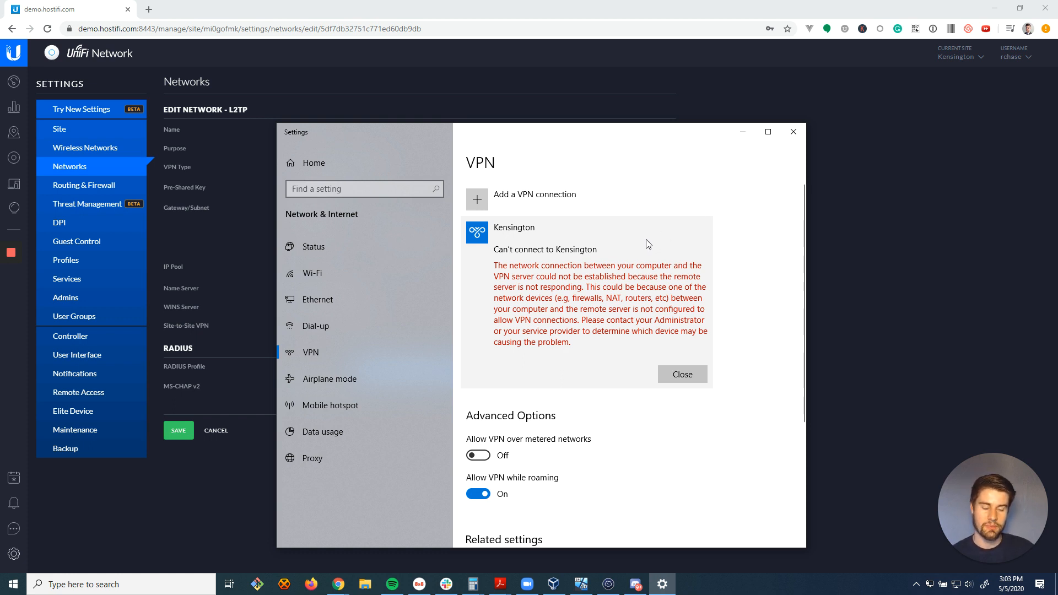
{"action": "mouse_move", "coordinate": [504, 273]}
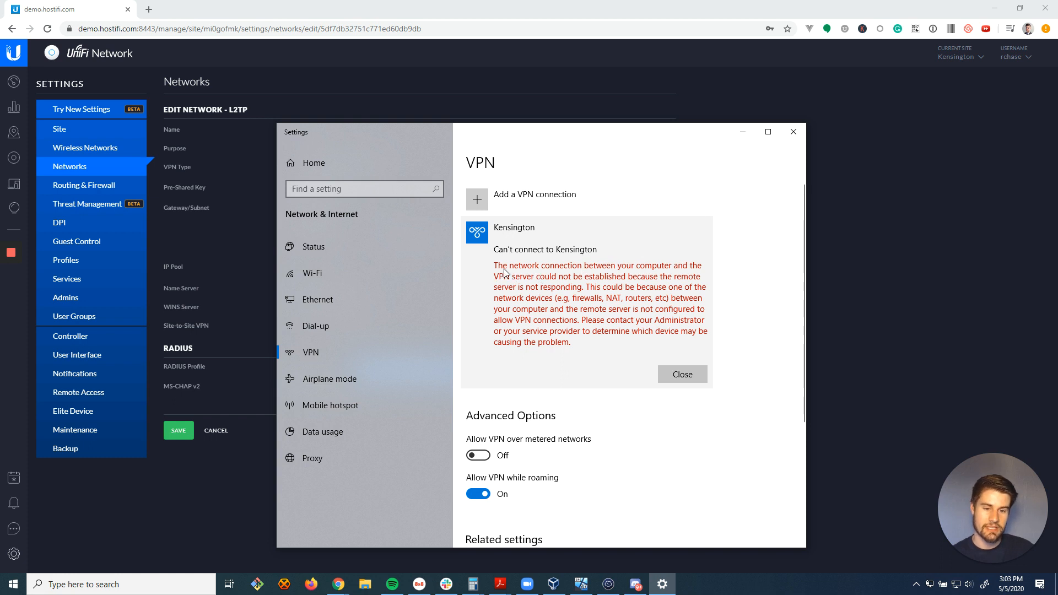
{"action": "mouse_move", "coordinate": [689, 276]}
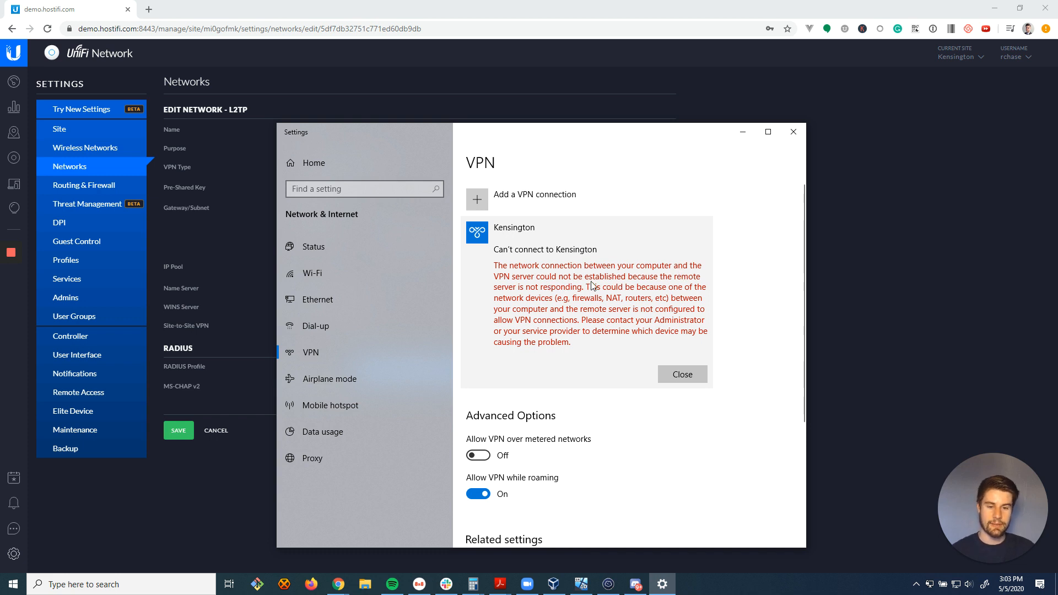
{"action": "mouse_move", "coordinate": [727, 258]}
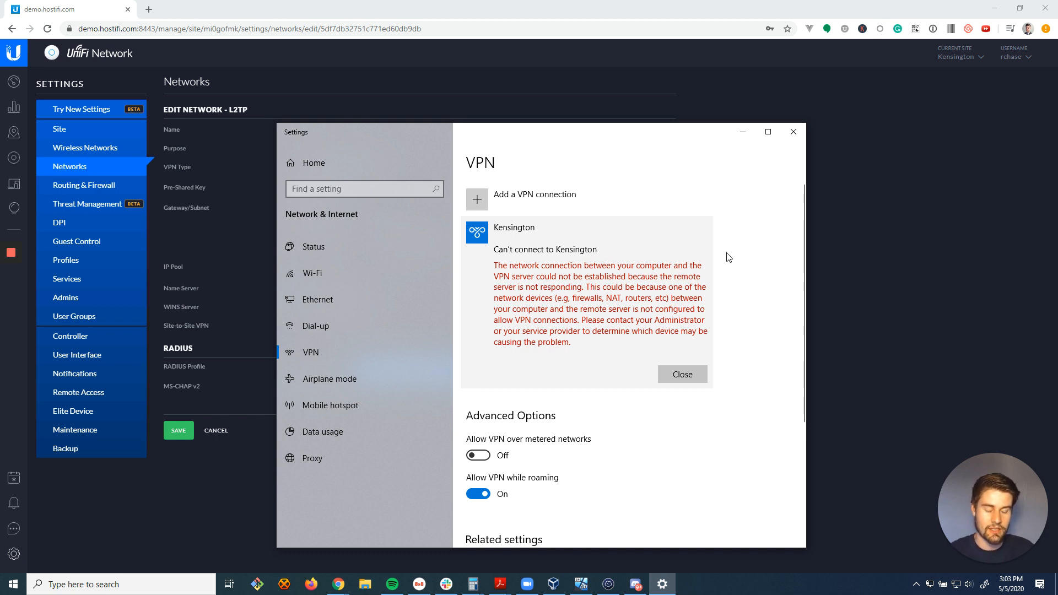
{"action": "mouse_move", "coordinate": [759, 246]}
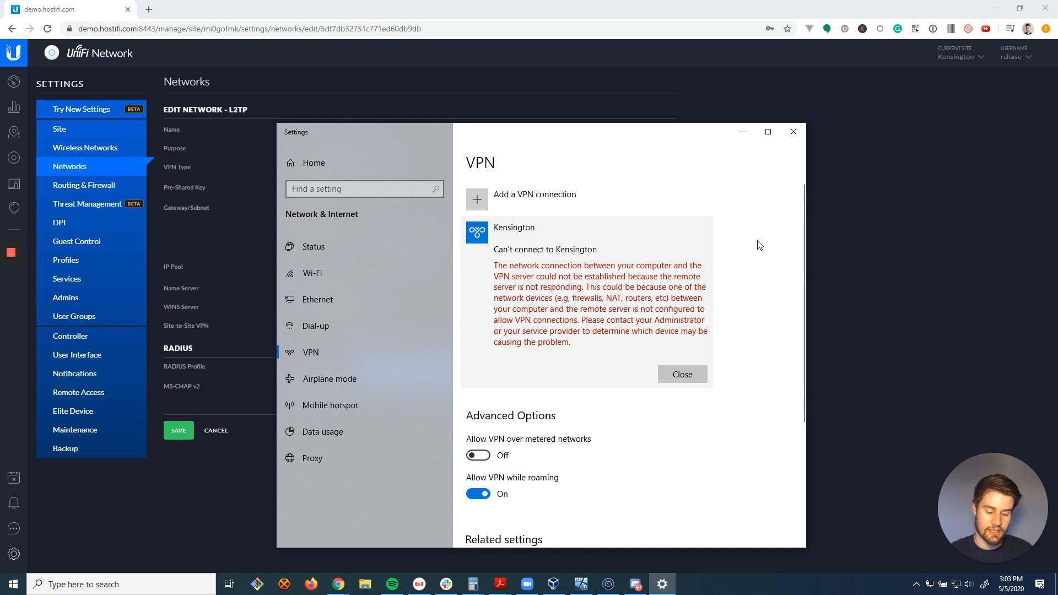
{"action": "mouse_move", "coordinate": [730, 247]}
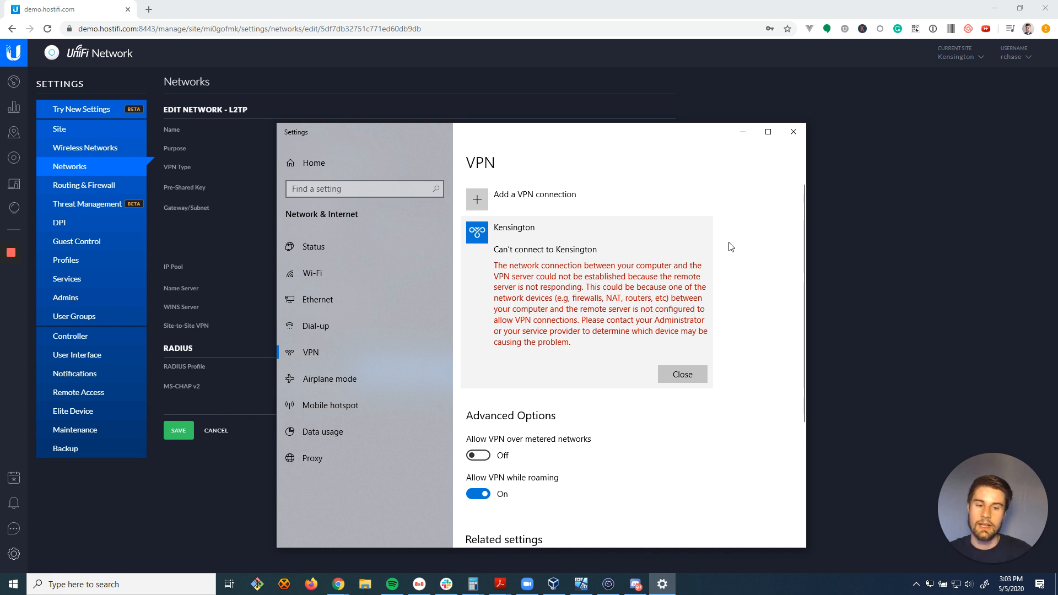
{"action": "mouse_move", "coordinate": [706, 225]}
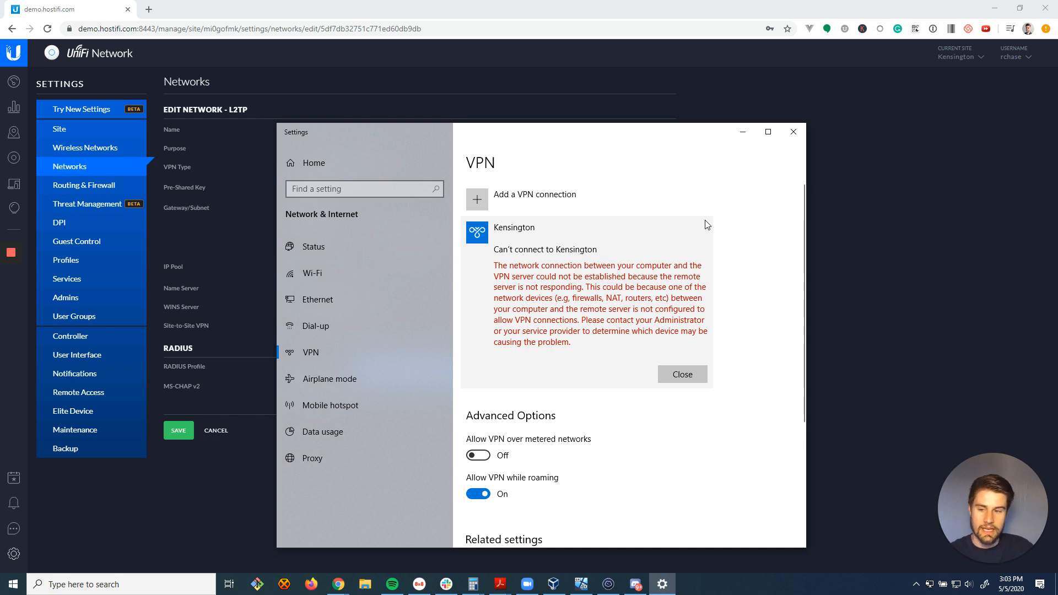
{"action": "mouse_move", "coordinate": [712, 234]}
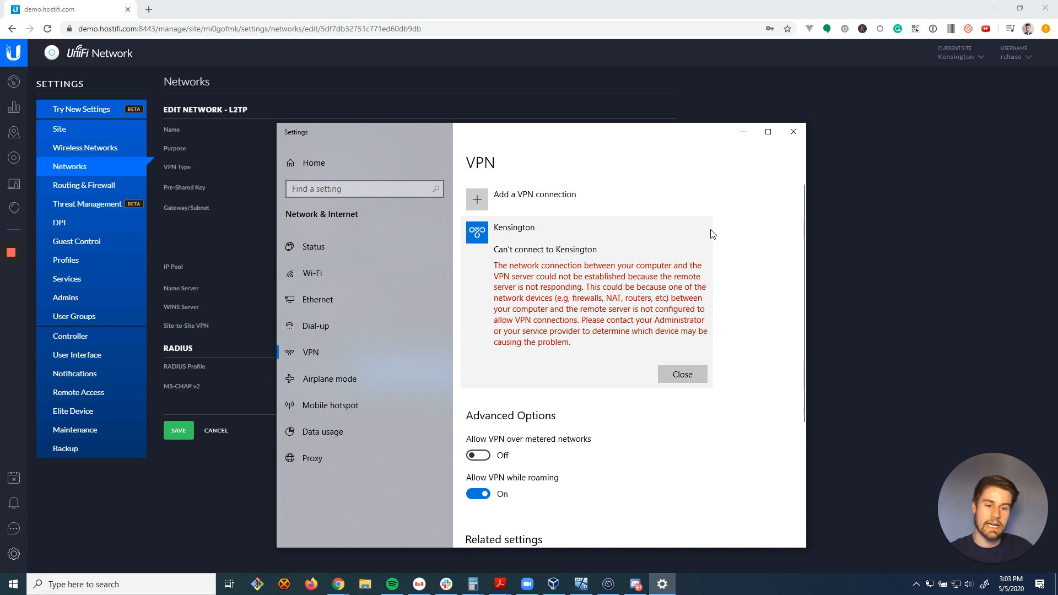
{"action": "mouse_move", "coordinate": [688, 264]}
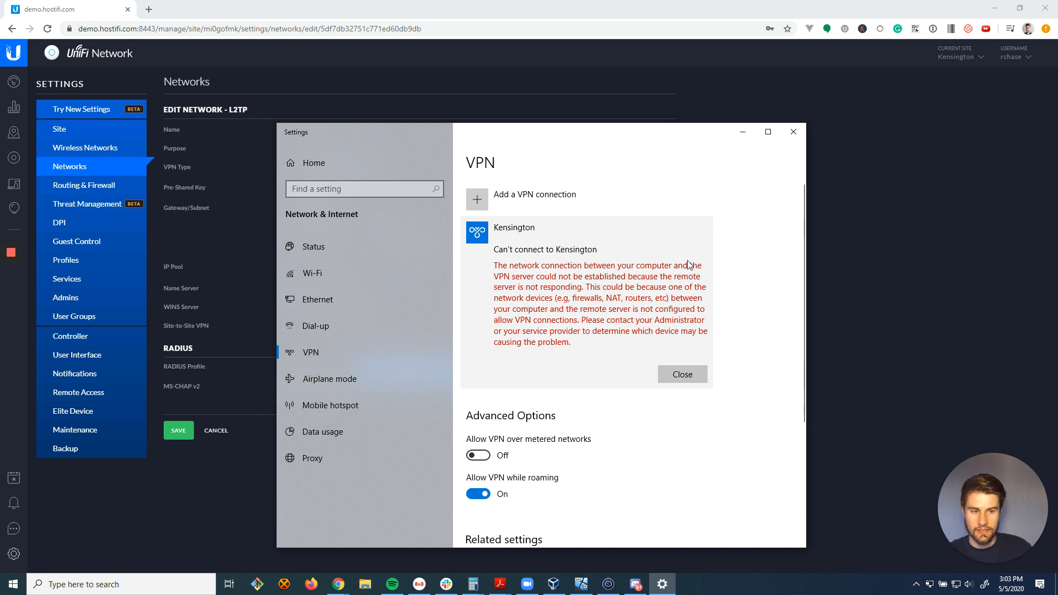
- Show the device list with Kensington Office AP and USG, closing the AP terminal
{"action": "left_click", "coordinate": [682, 375]}
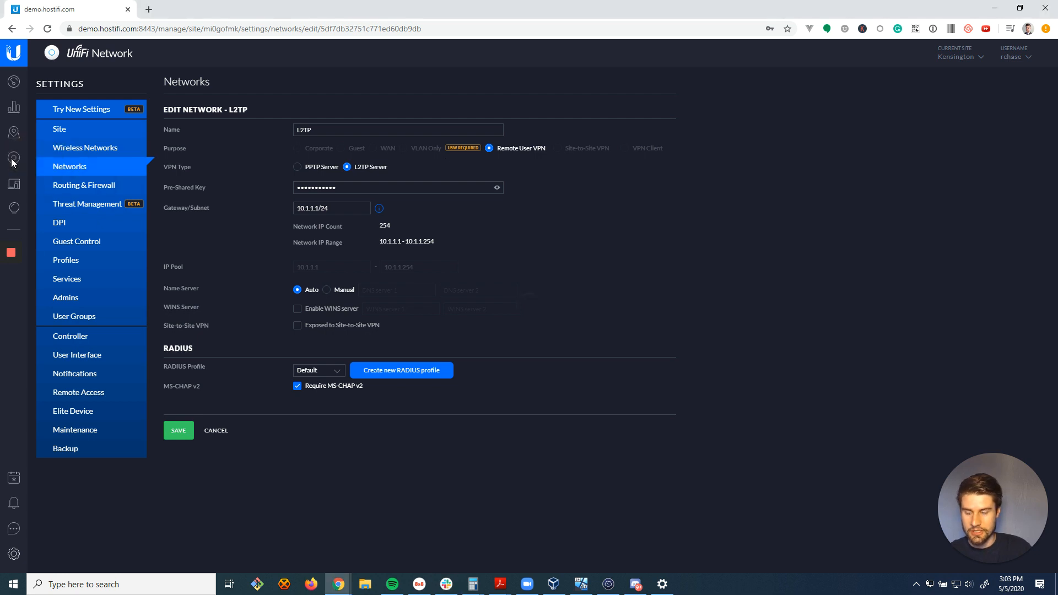
{"action": "left_click", "coordinate": [13, 158]}
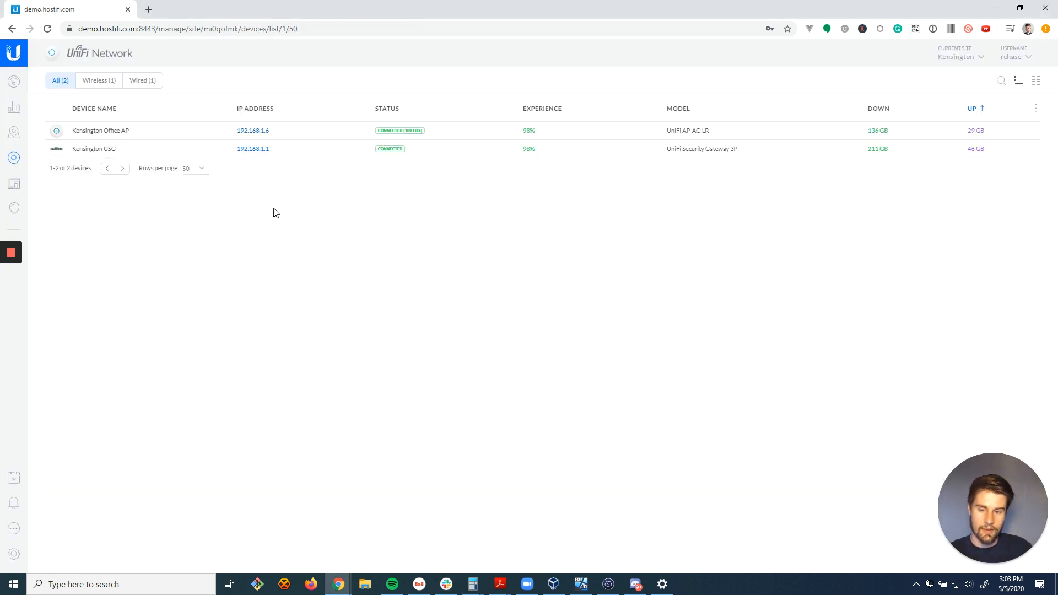
{"action": "mouse_move", "coordinate": [148, 154]}
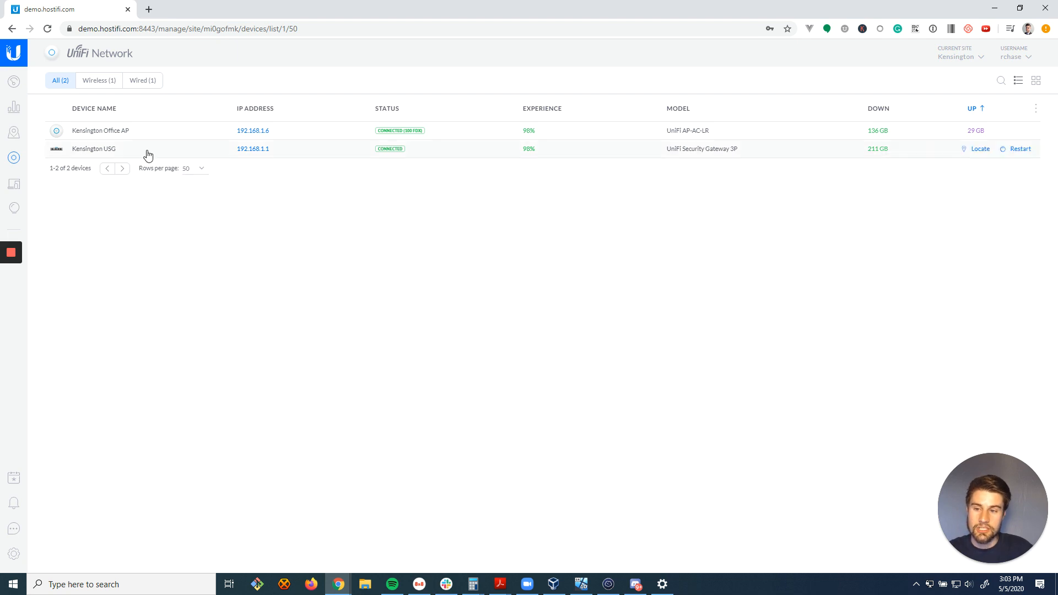
{"action": "mouse_move", "coordinate": [641, 331]}
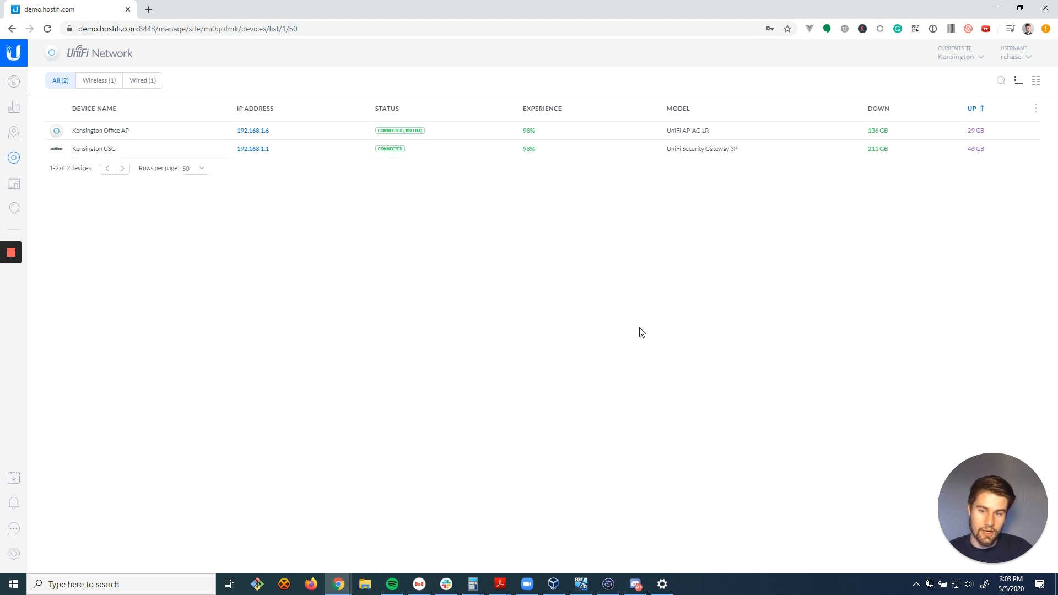
{"action": "mouse_move", "coordinate": [604, 294]}
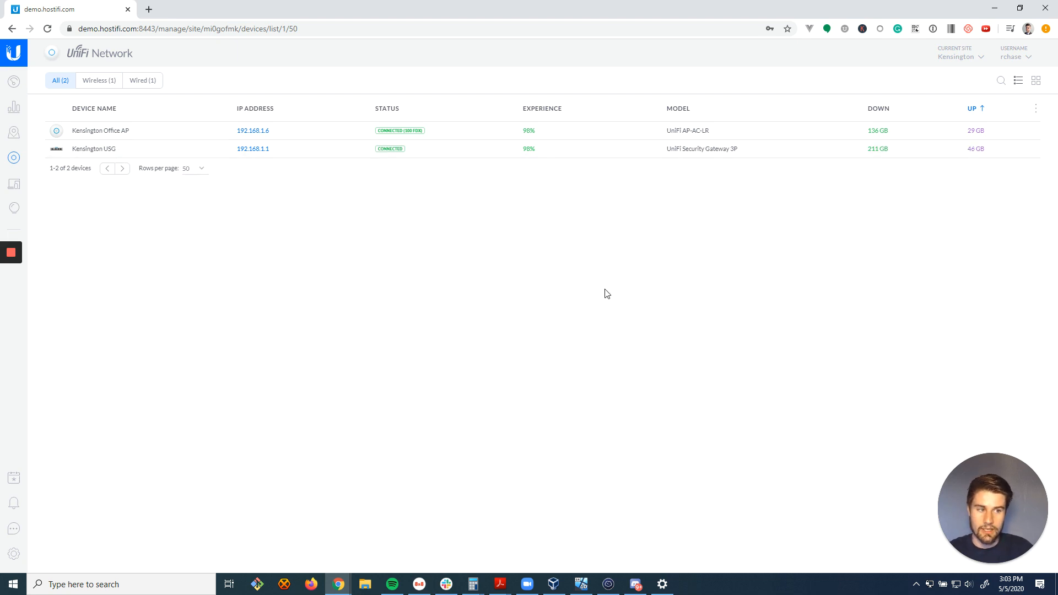
{"action": "mouse_move", "coordinate": [481, 264]}
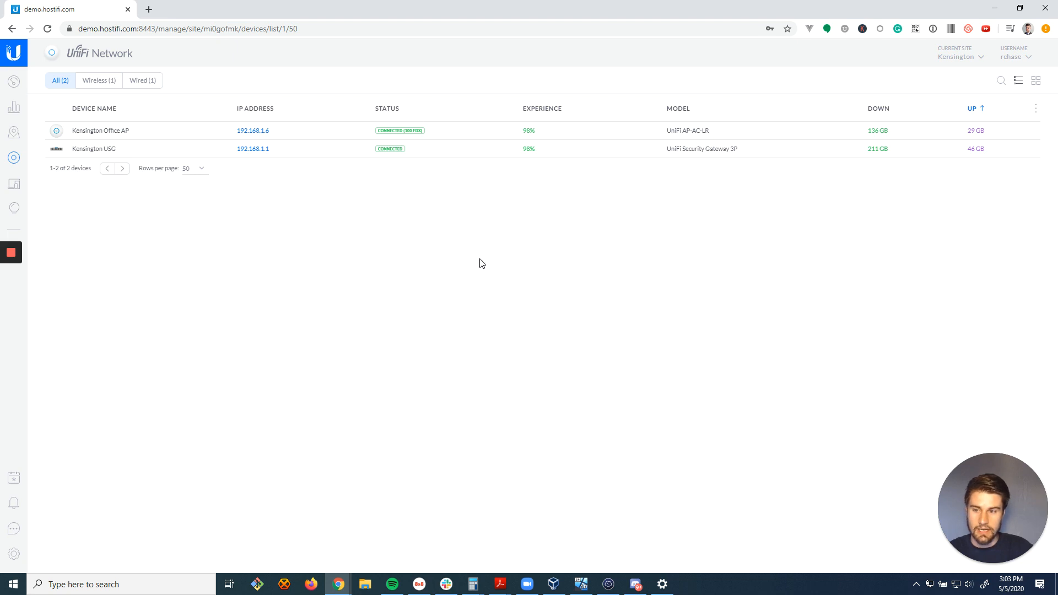
{"action": "mouse_move", "coordinate": [398, 255]}
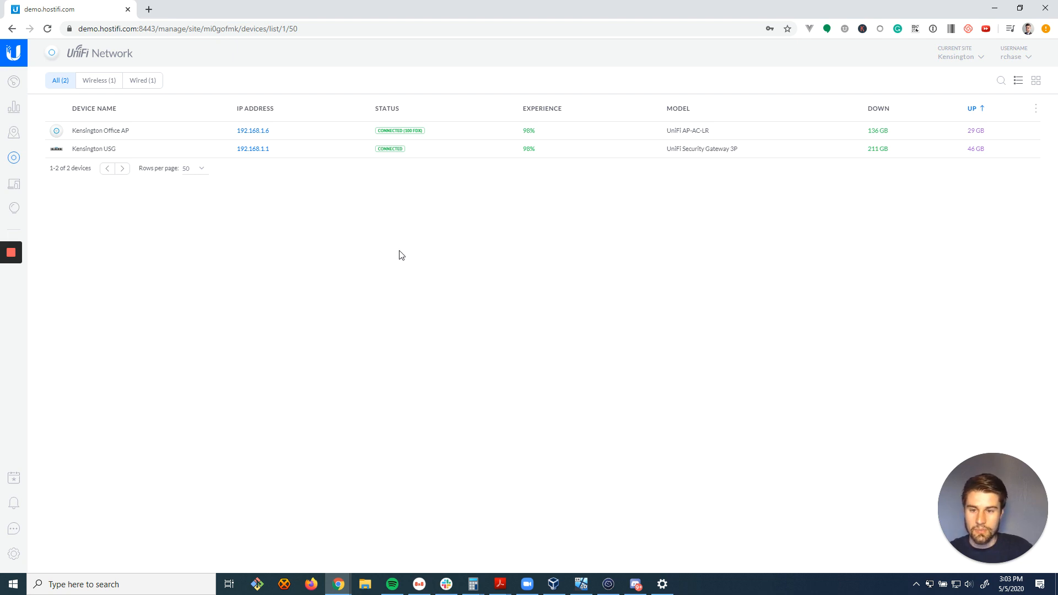
{"action": "mouse_move", "coordinate": [351, 235]}
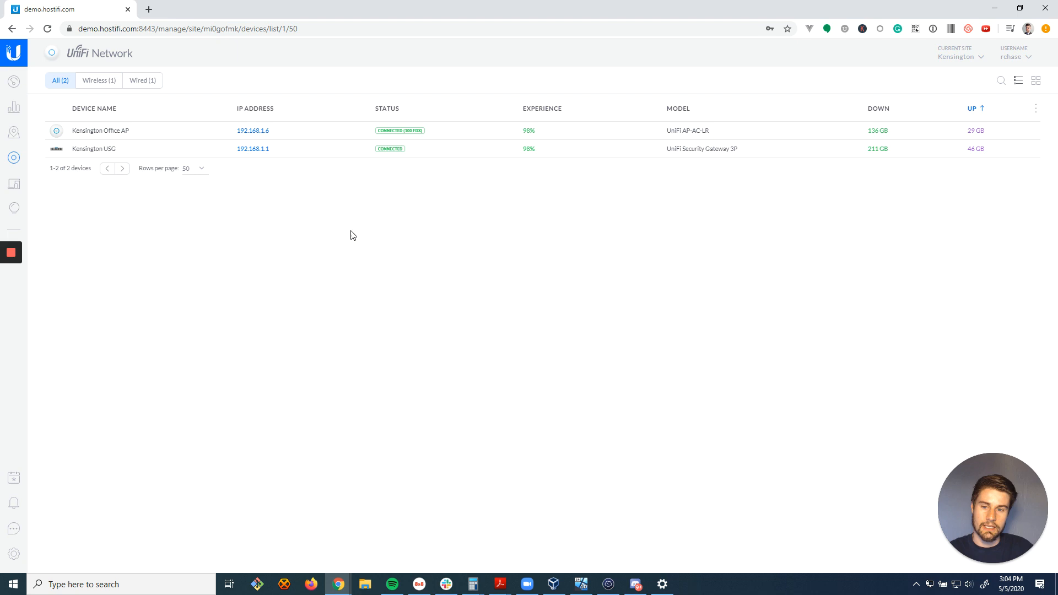
{"action": "mouse_move", "coordinate": [255, 129]}
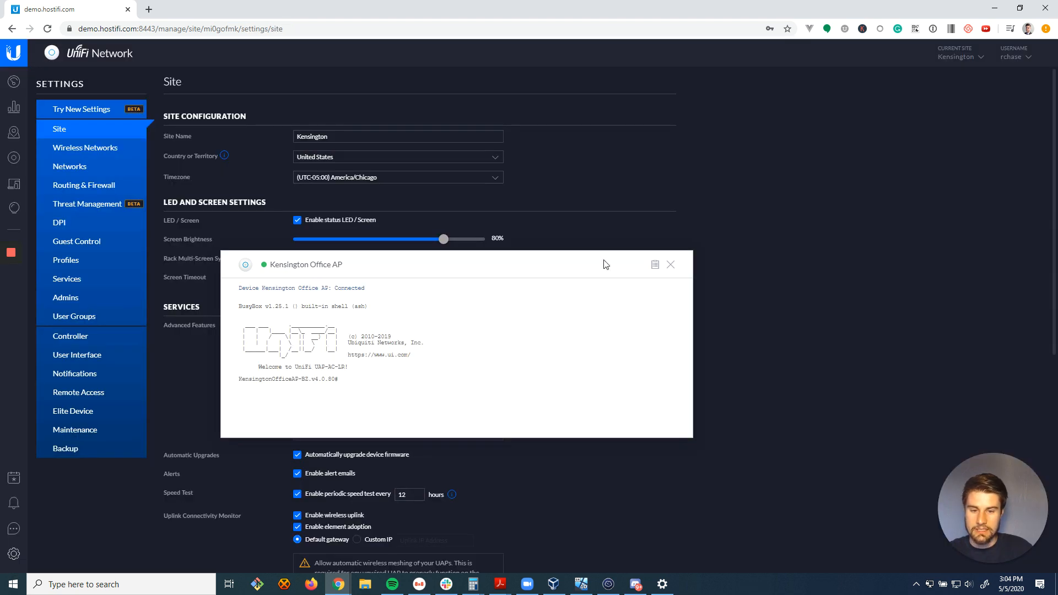
{"action": "left_click", "coordinate": [670, 263]}
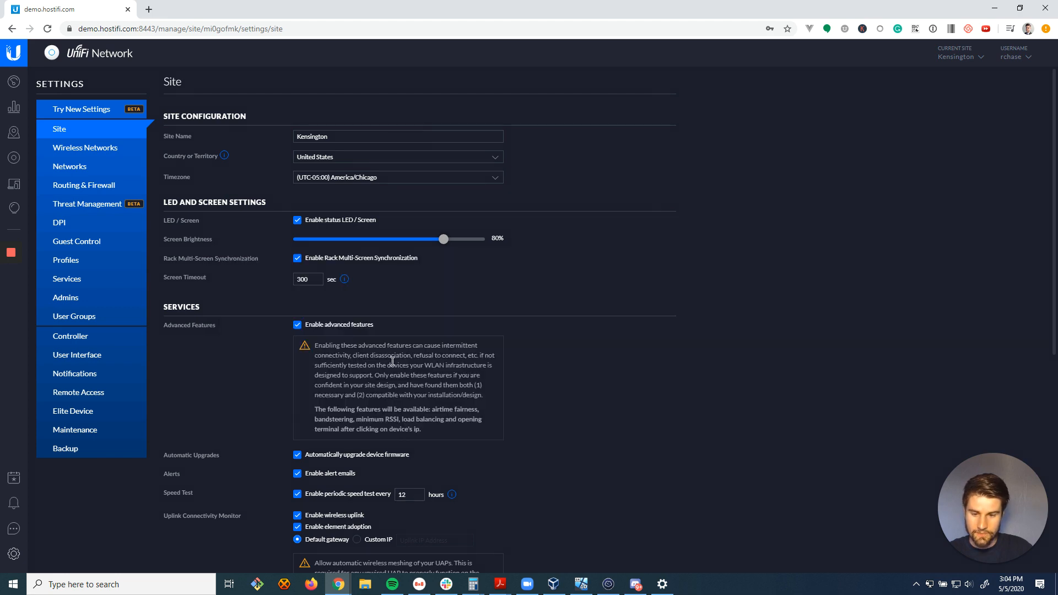
{"action": "scroll", "scroll_direction": "down", "scroll_amount": 3}
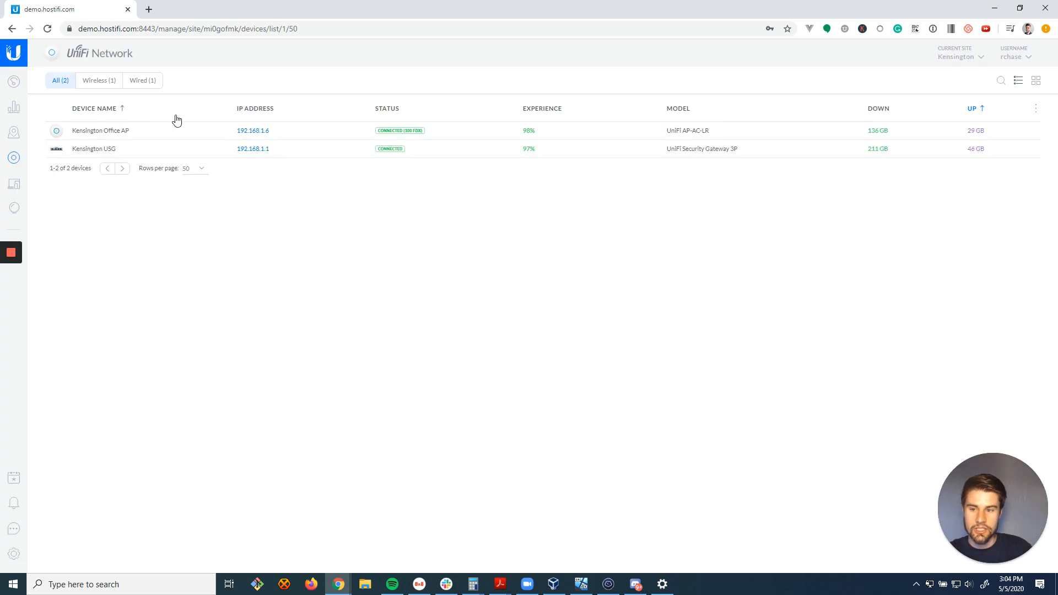
{"action": "mouse_move", "coordinate": [270, 130]}
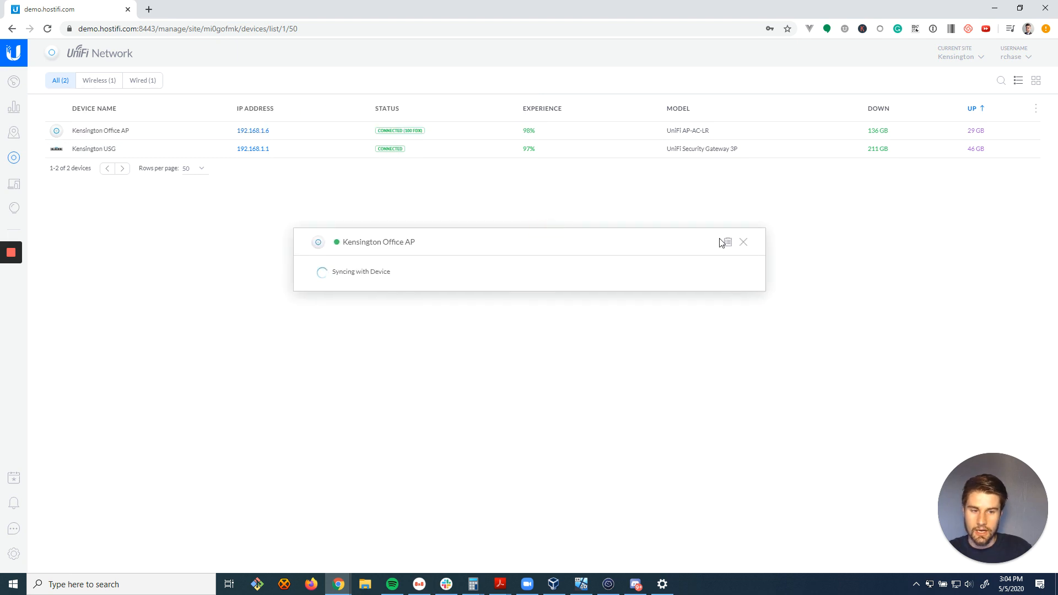
- From the Kensington Office AP terminal, SSH to the gateway at 192.168.1.1
{"action": "left_click", "coordinate": [743, 241]}
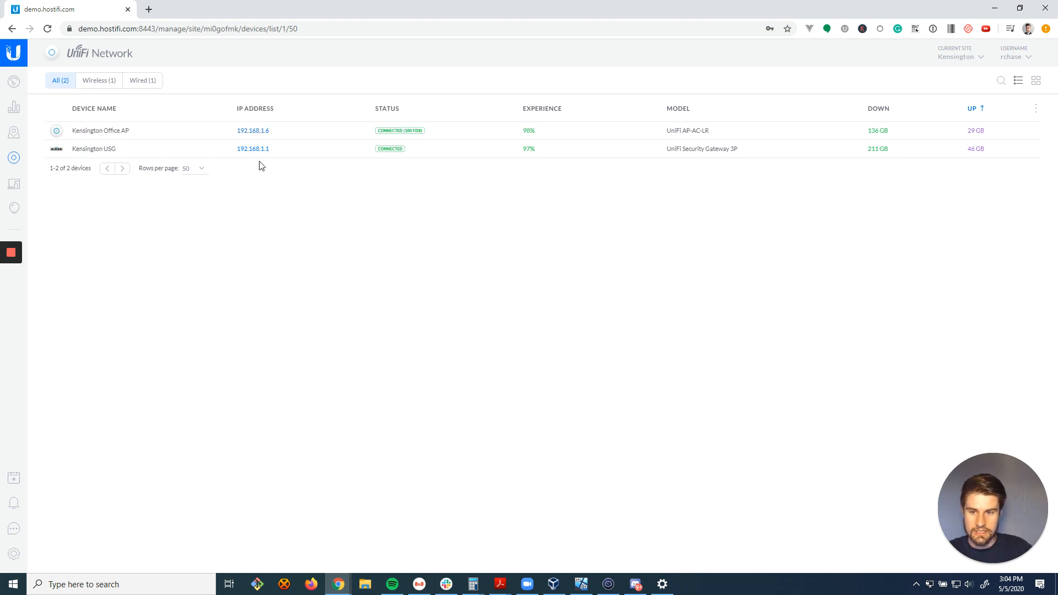
{"action": "mouse_move", "coordinate": [253, 149]}
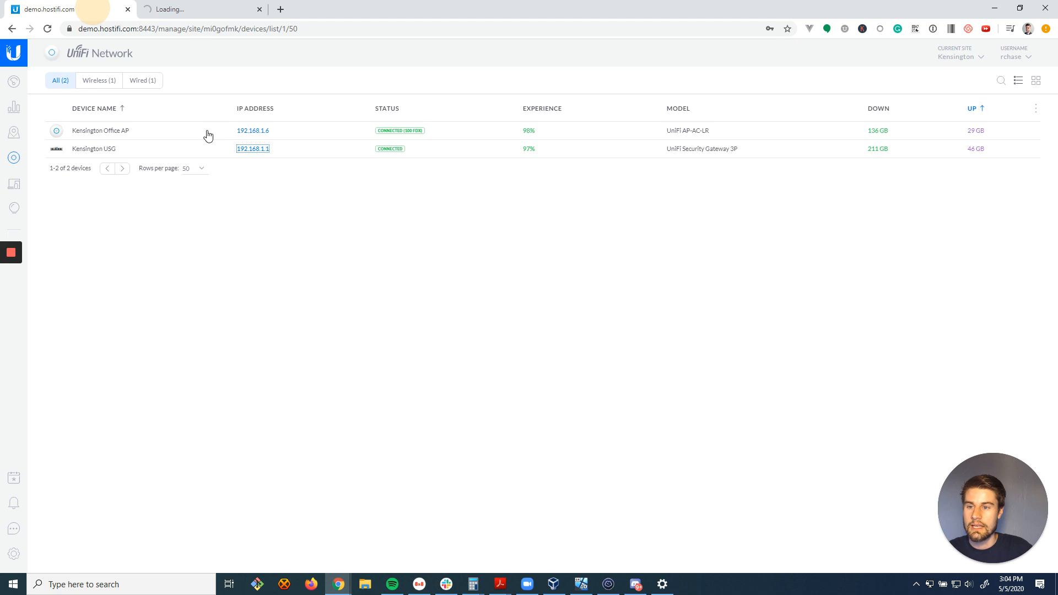
{"action": "left_click", "coordinate": [99, 131]}
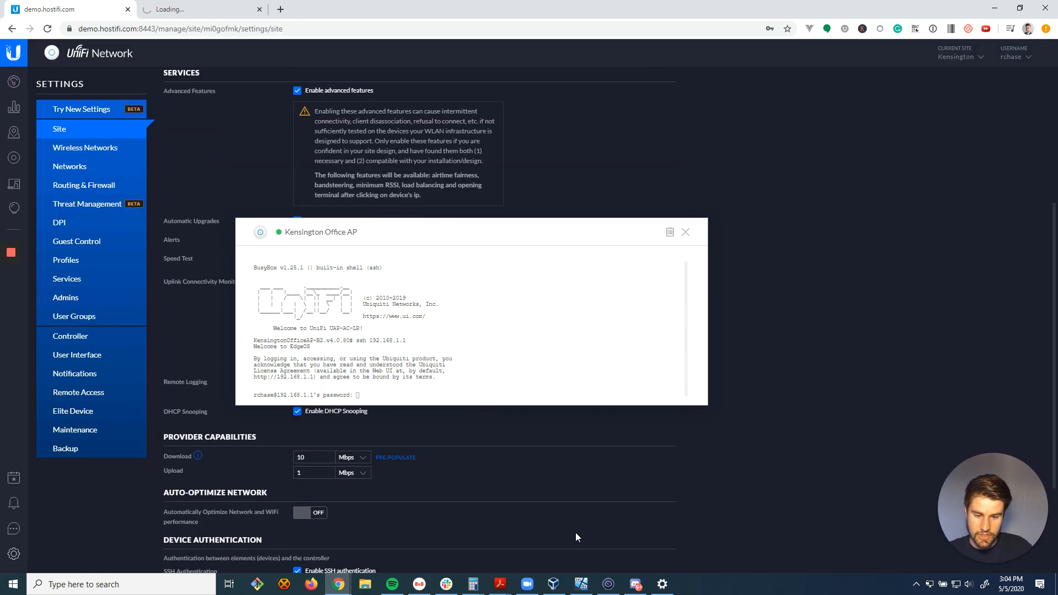
{"action": "scroll", "scroll_direction": "down", "scroll_amount": 3}
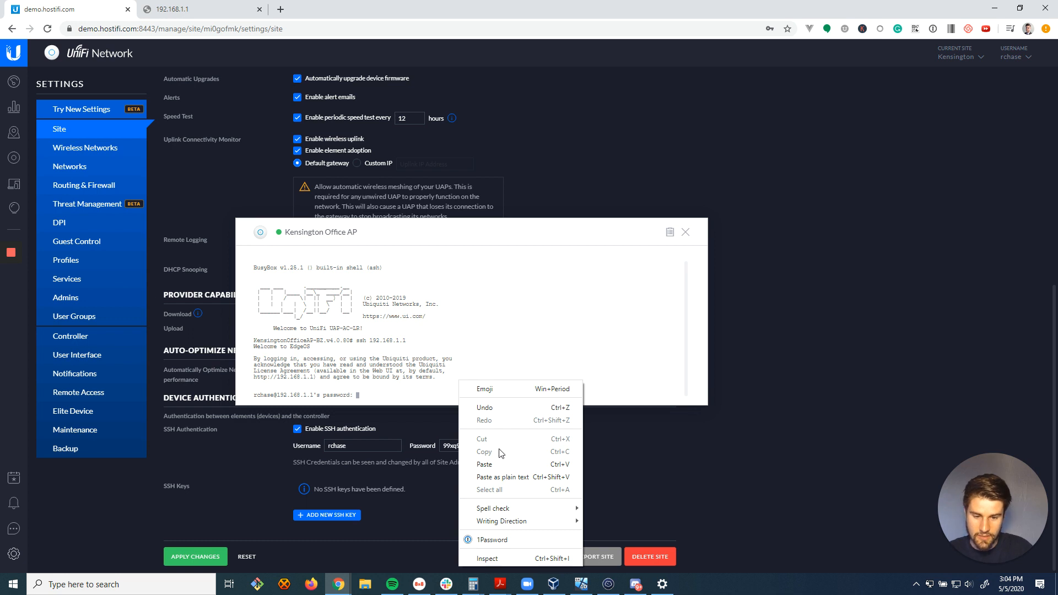
- Log into the USG with the pasted password and run 'show vpn ipsec sa'
{"action": "left_click", "coordinate": [484, 464]}
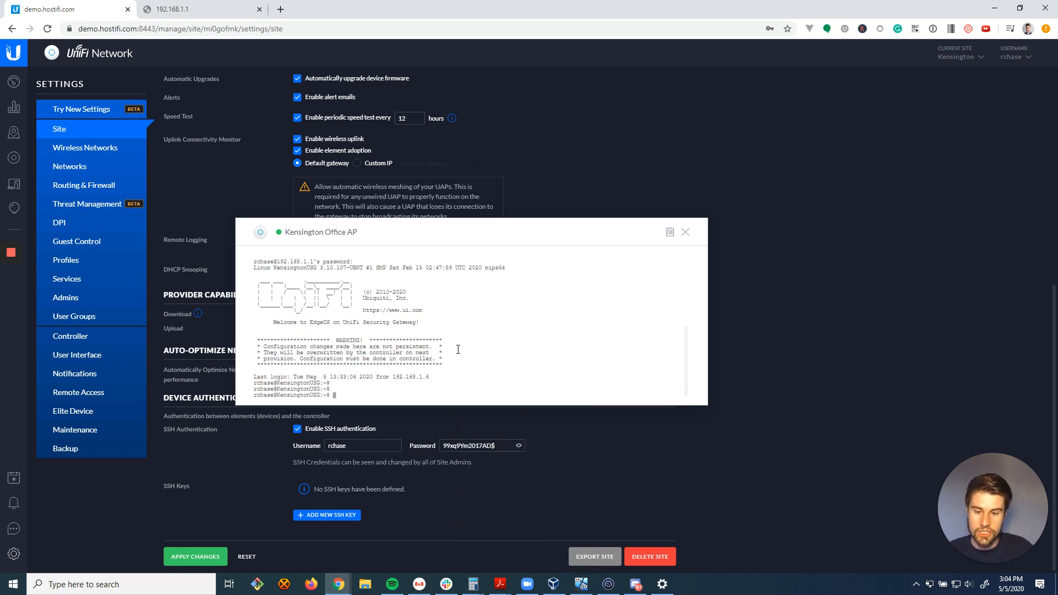
{"action": "mouse_move", "coordinate": [493, 317]}
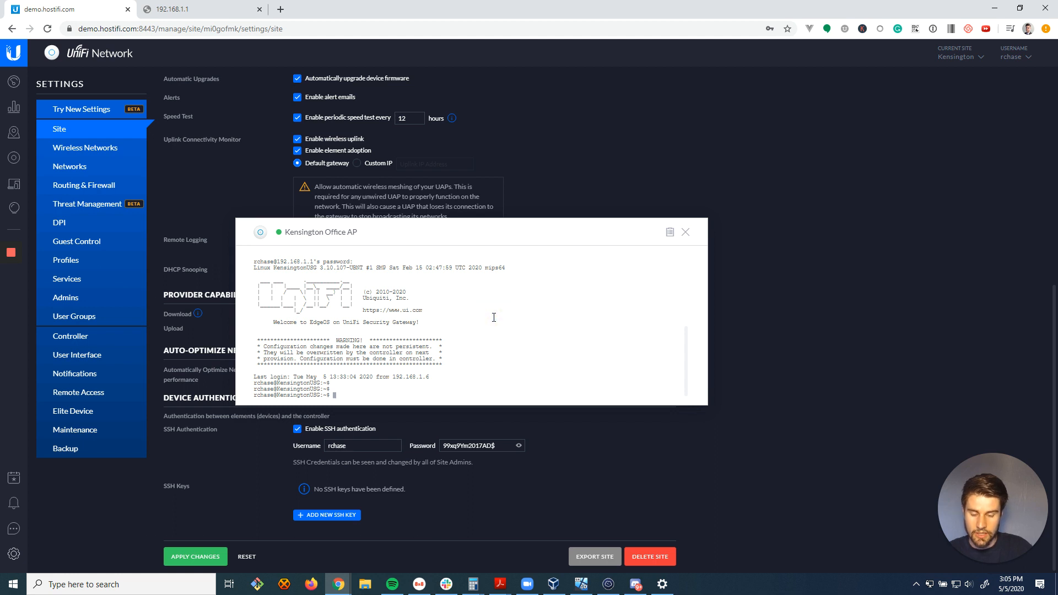
{"action": "type", "text": "show vpn ipsec sa"}
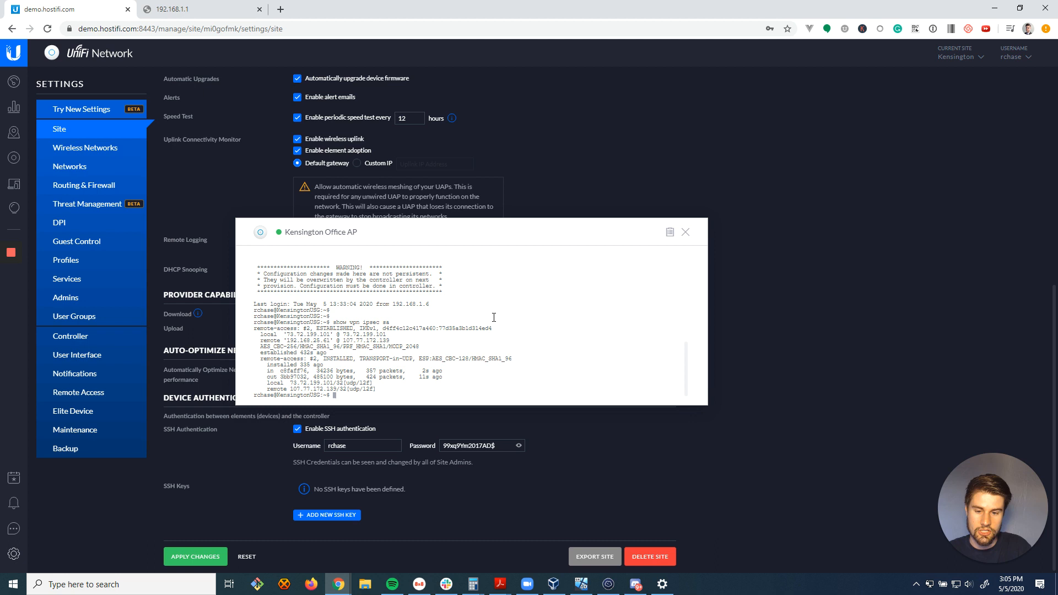
{"action": "mouse_move", "coordinate": [269, 340]}
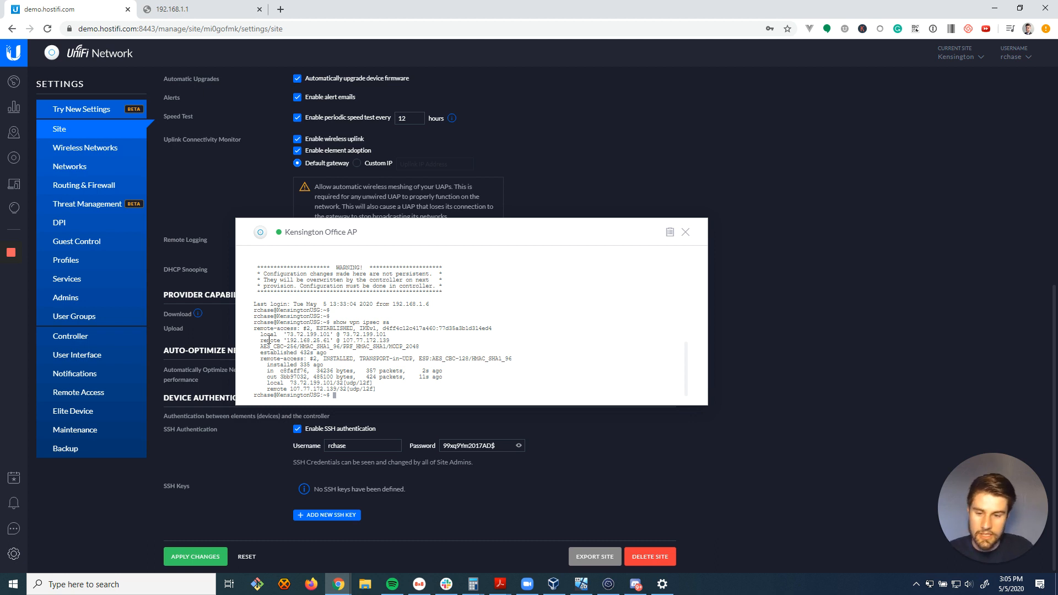
{"action": "mouse_move", "coordinate": [414, 388]}
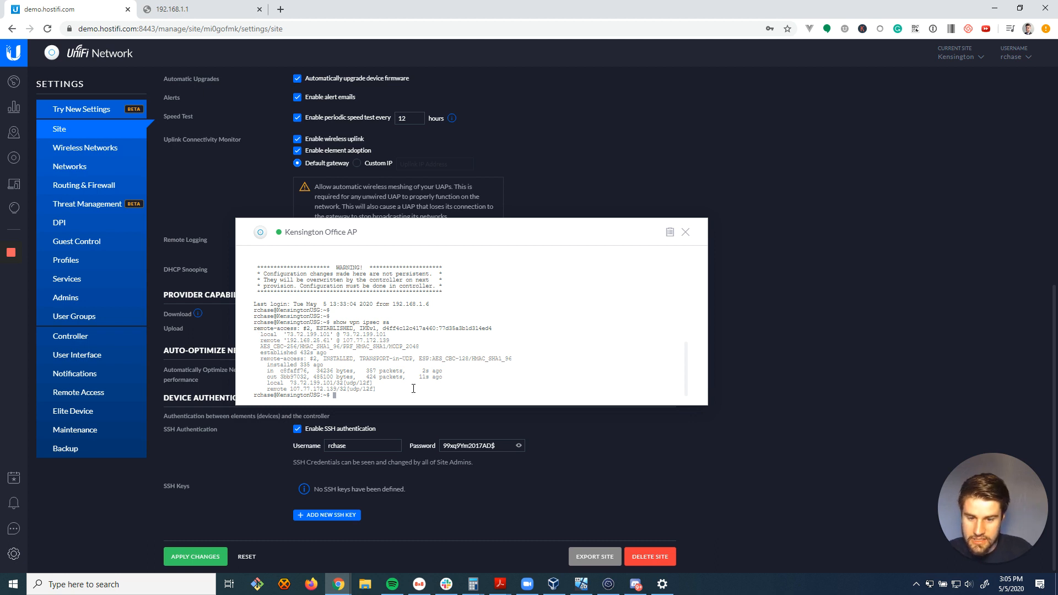
{"action": "mouse_move", "coordinate": [692, 588]}
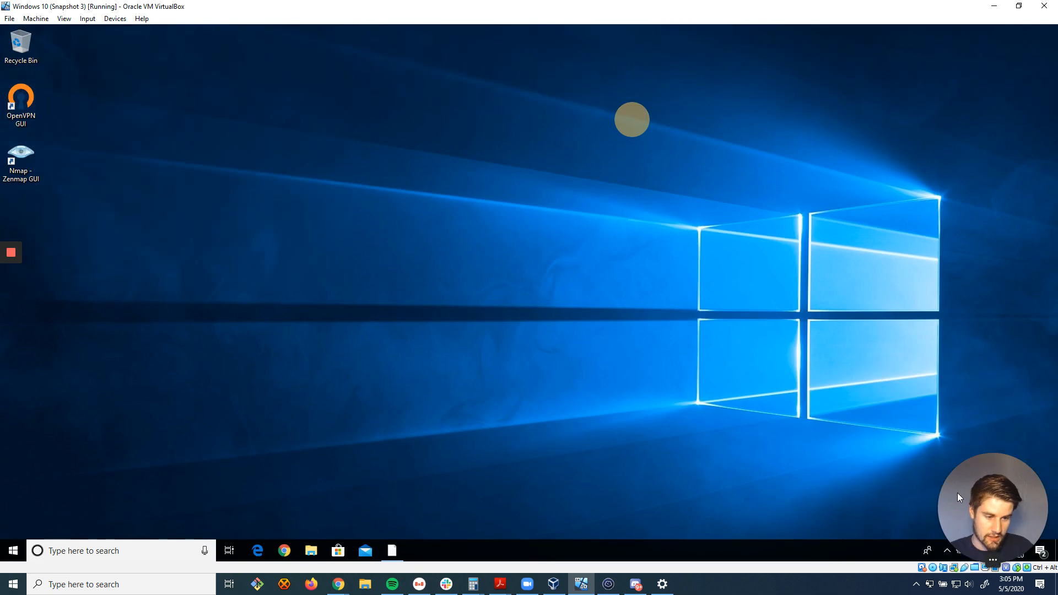
{"action": "mouse_move", "coordinate": [536, 40]}
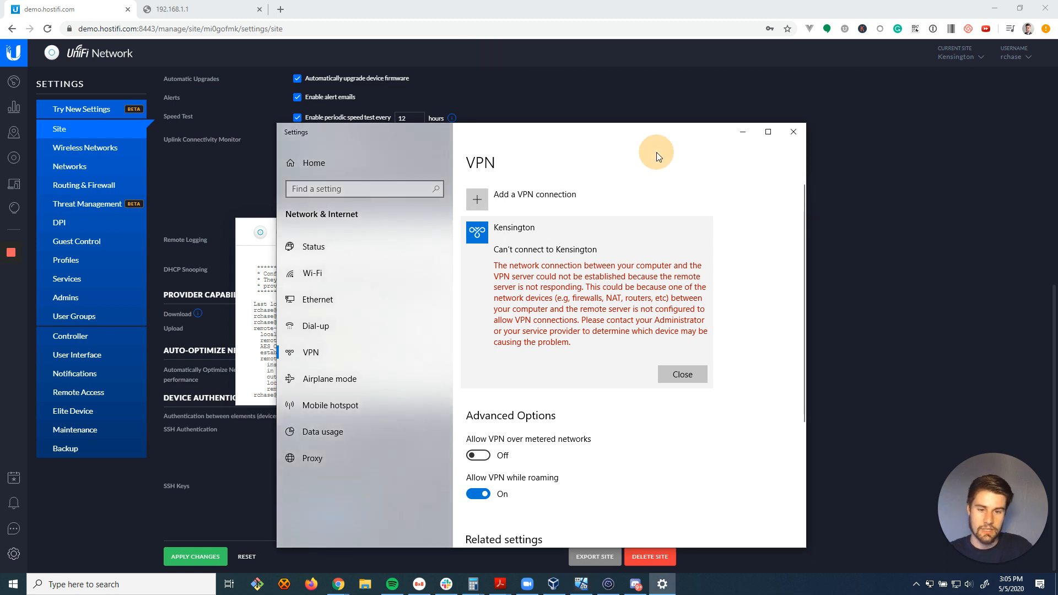
{"action": "mouse_move", "coordinate": [594, 199]}
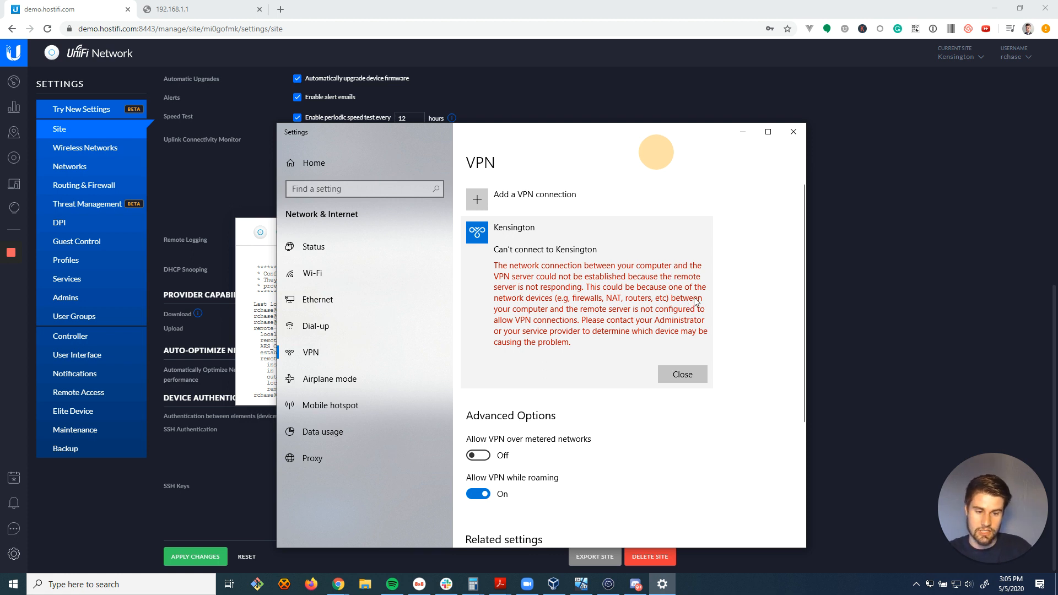
{"action": "mouse_move", "coordinate": [742, 133]}
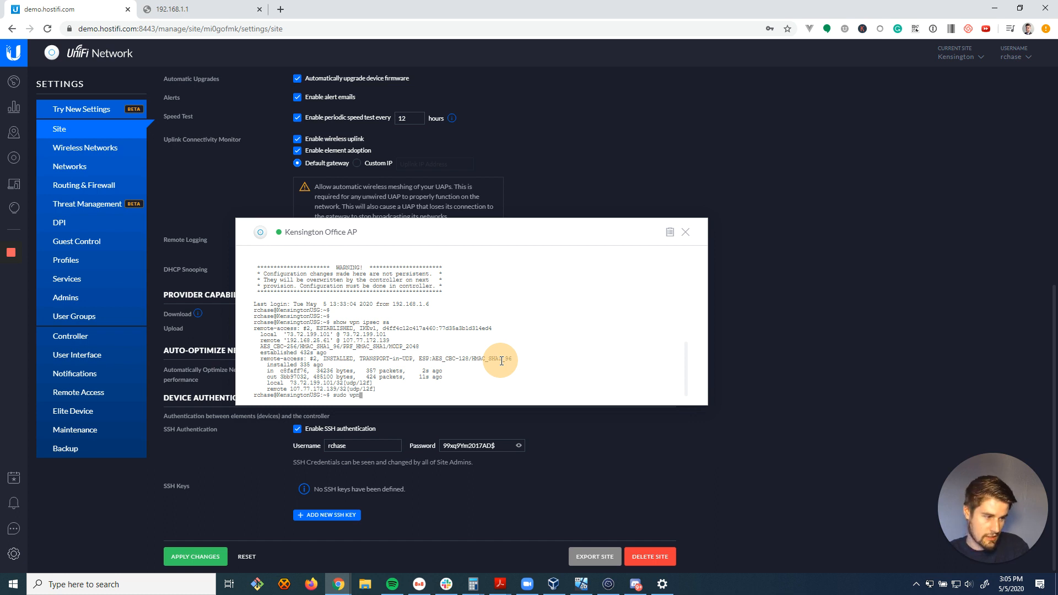
- Restart xl2tpd and IPsec, re-check IPsec sessions, and minimize VirtualBox
{"action": "type", "text": "service xl2"}
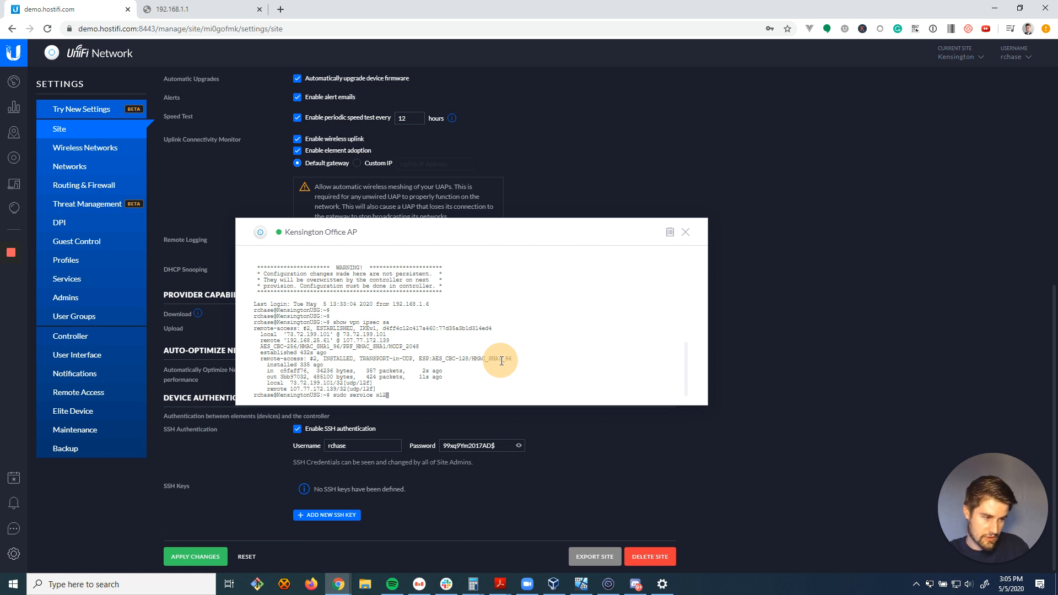
{"action": "type", "text": "pd restart"}
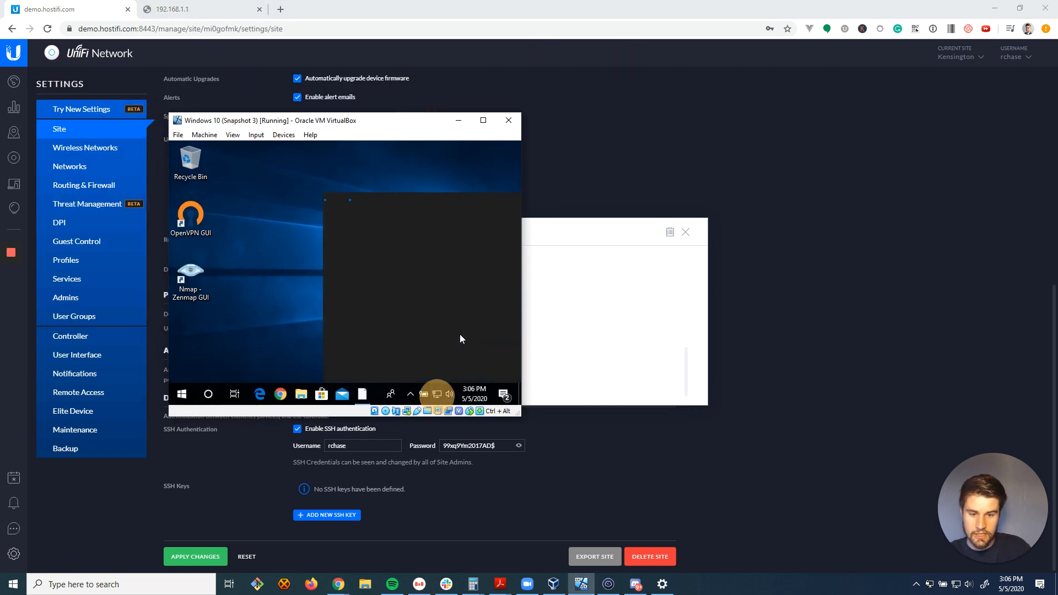
{"action": "left_click", "coordinate": [424, 393]}
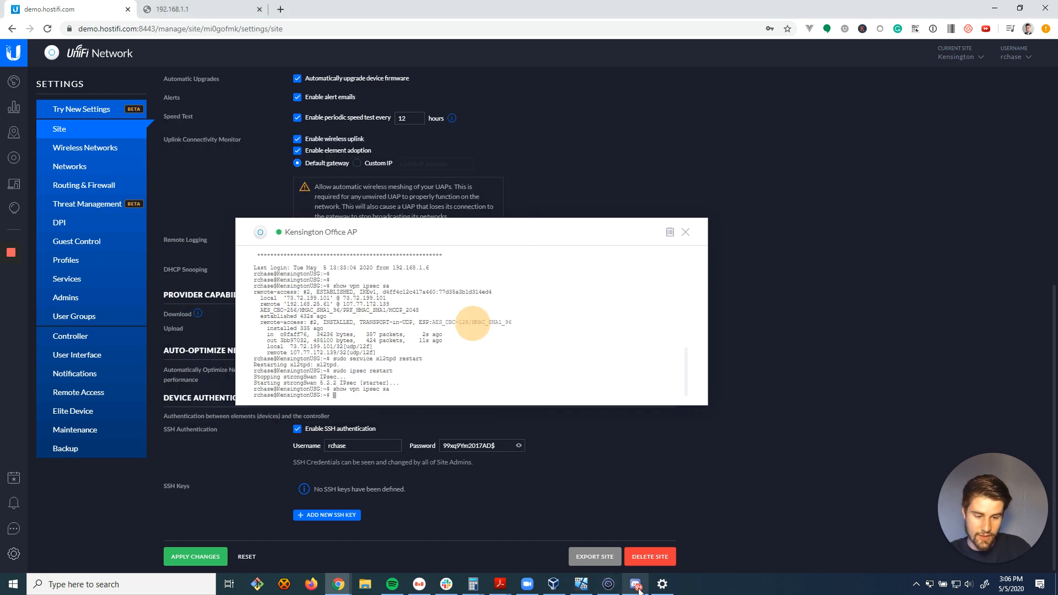
{"action": "left_click", "coordinate": [662, 583]}
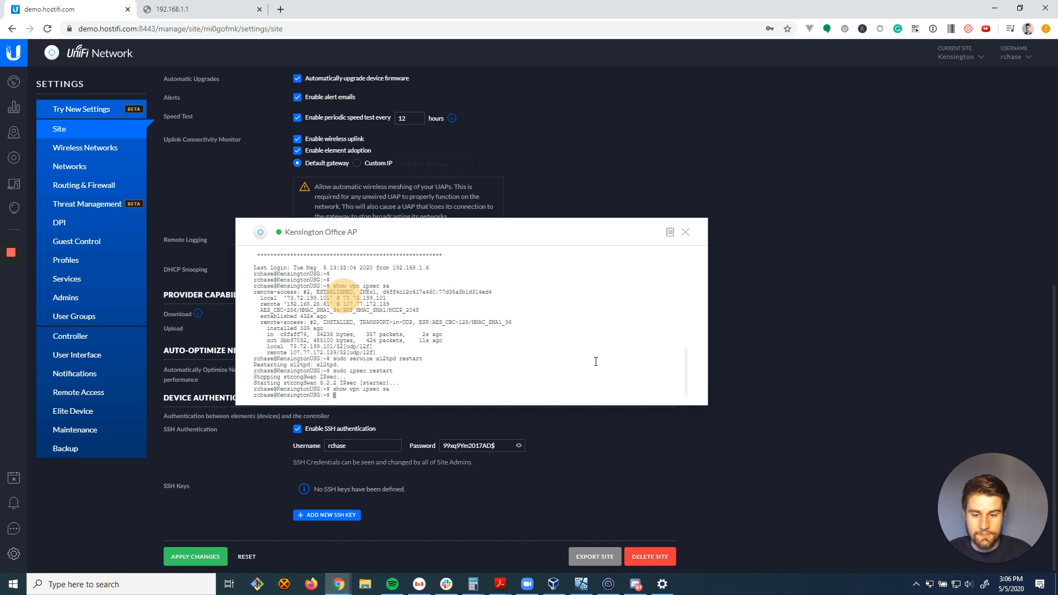
{"action": "mouse_move", "coordinate": [564, 360]}
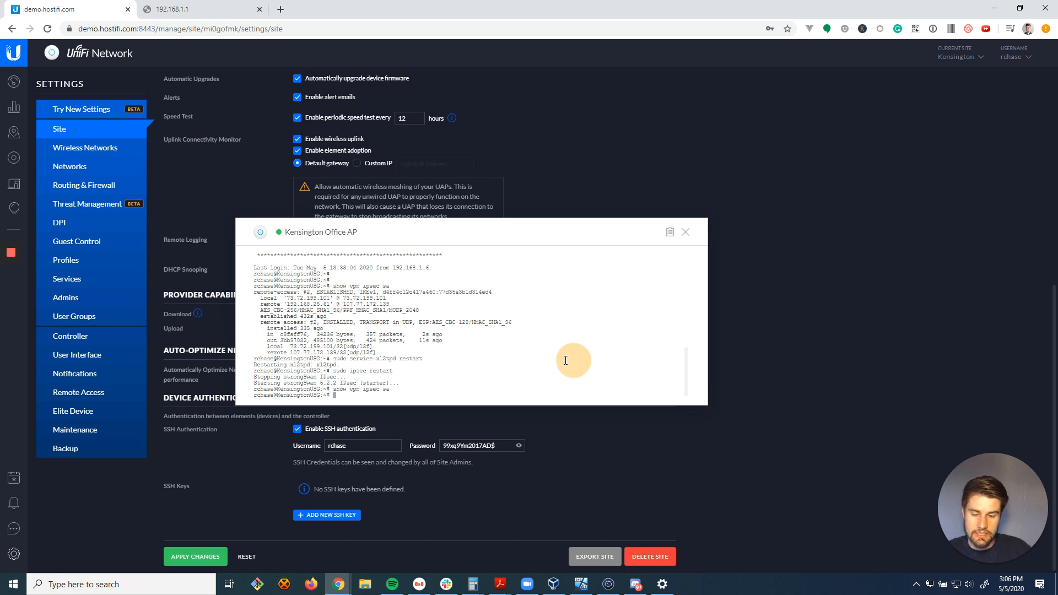
{"action": "mouse_move", "coordinate": [512, 359]}
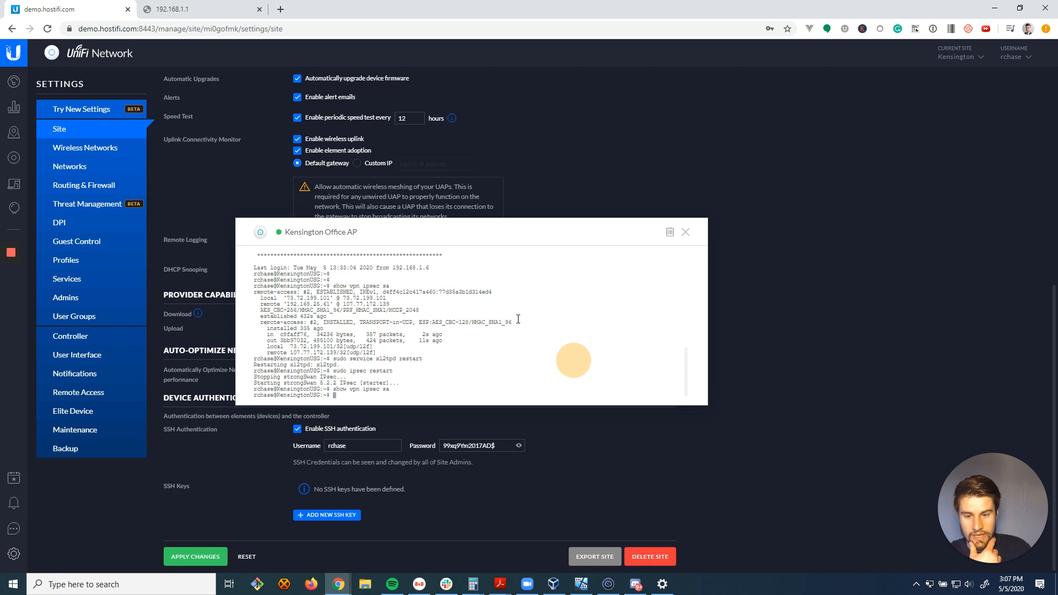
{"action": "mouse_move", "coordinate": [542, 276]}
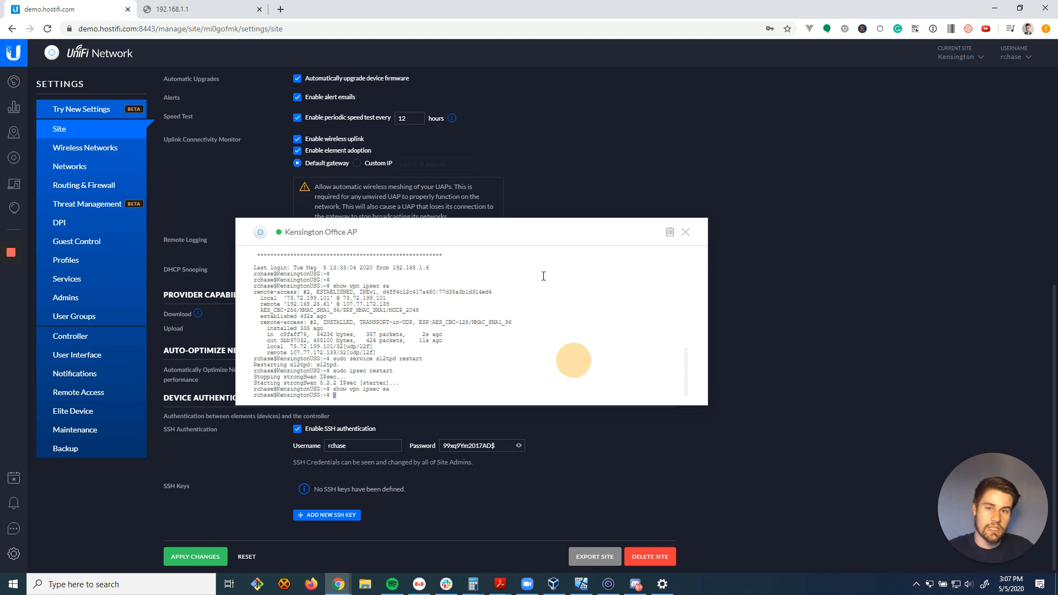
{"action": "mouse_move", "coordinate": [542, 279]}
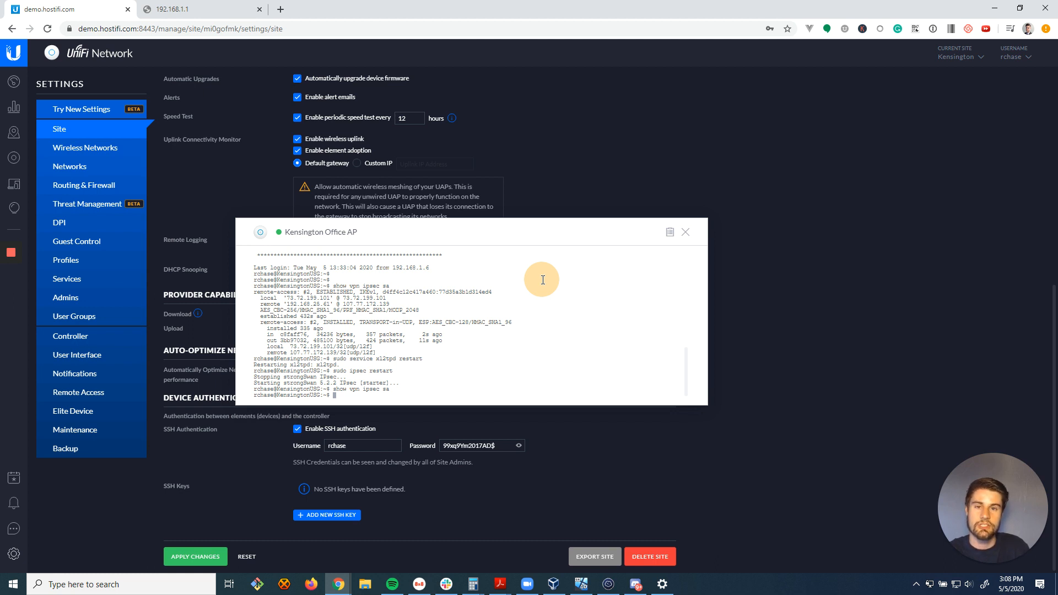
{"action": "mouse_move", "coordinate": [451, 261]}
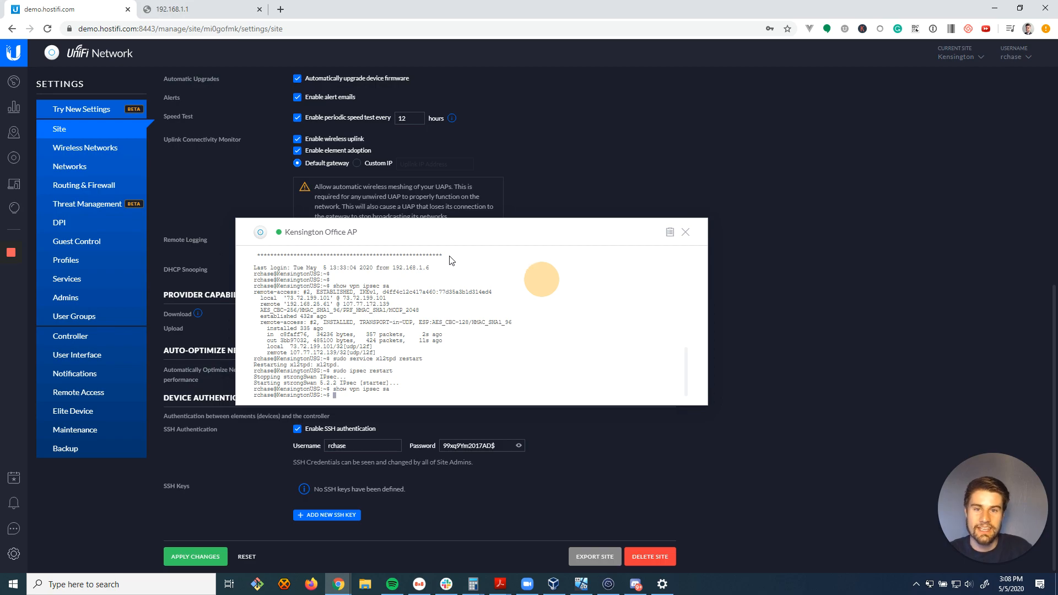